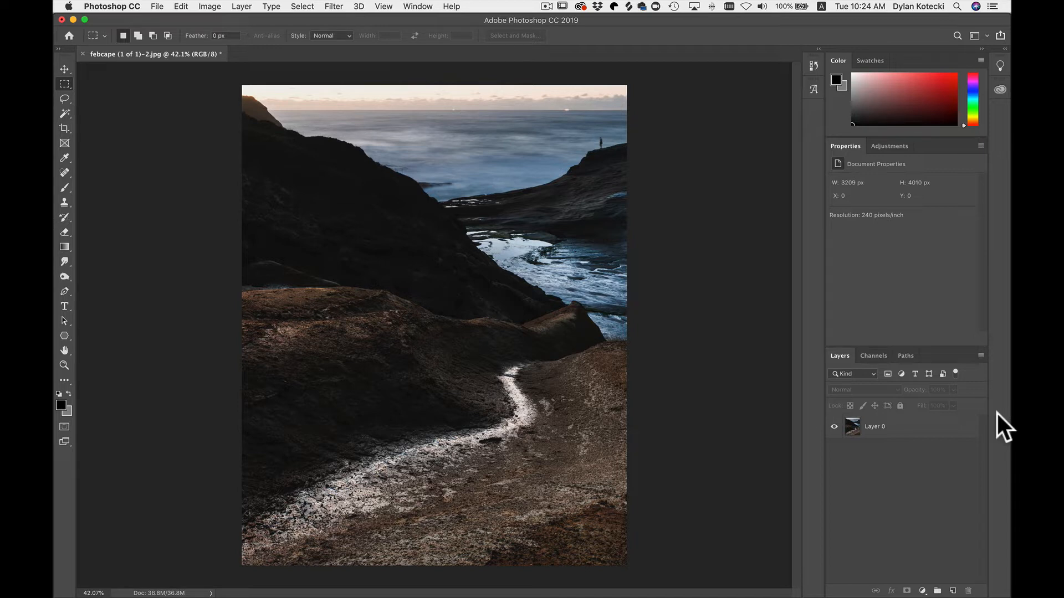
mouse_move(916, 464)
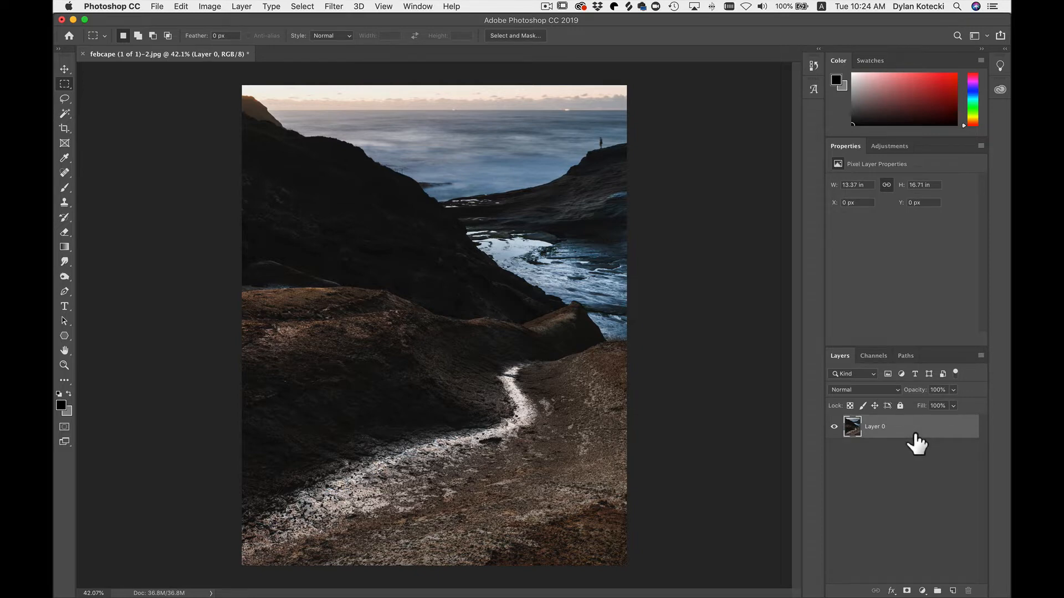
mouse_move(914, 441)
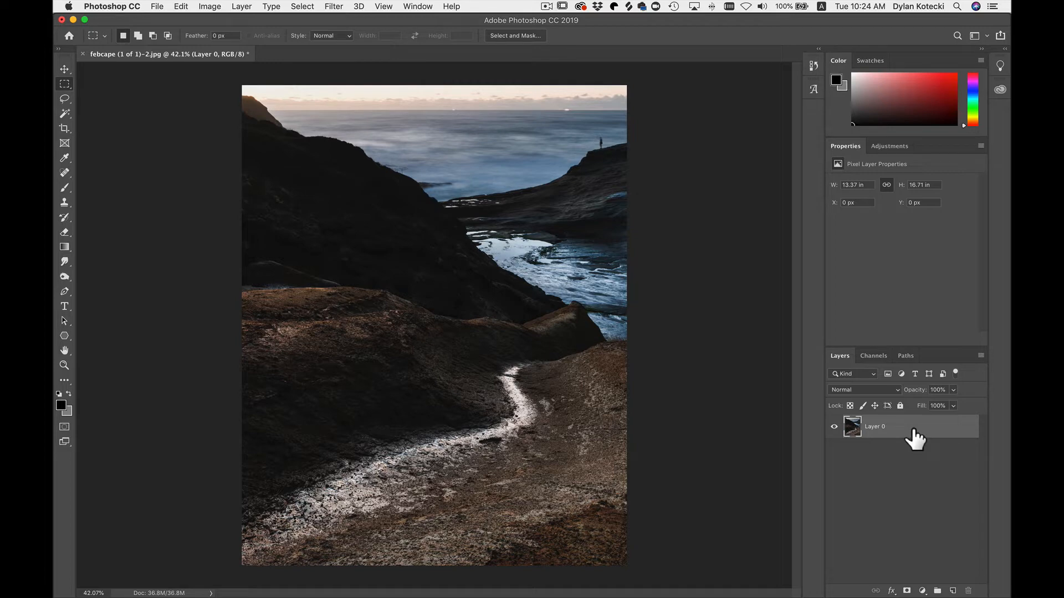
mouse_move(911, 476)
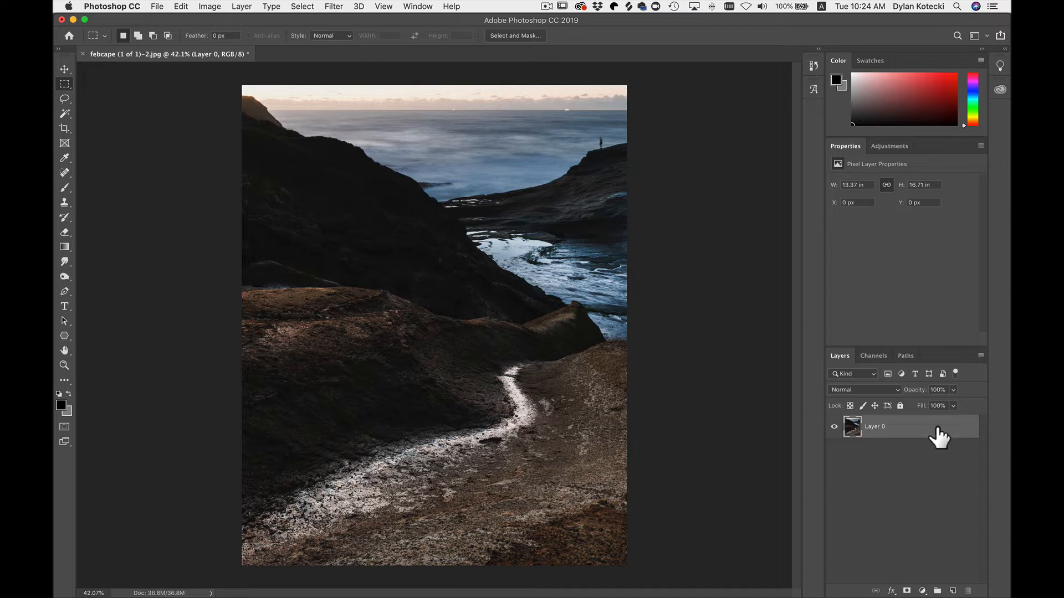
mouse_move(890, 519)
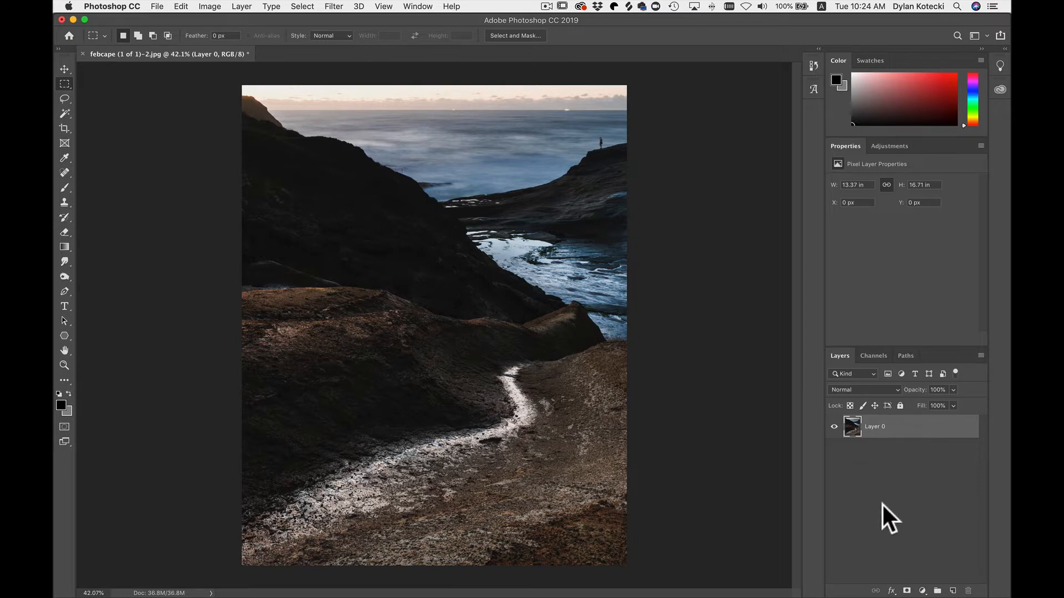
mouse_move(908, 447)
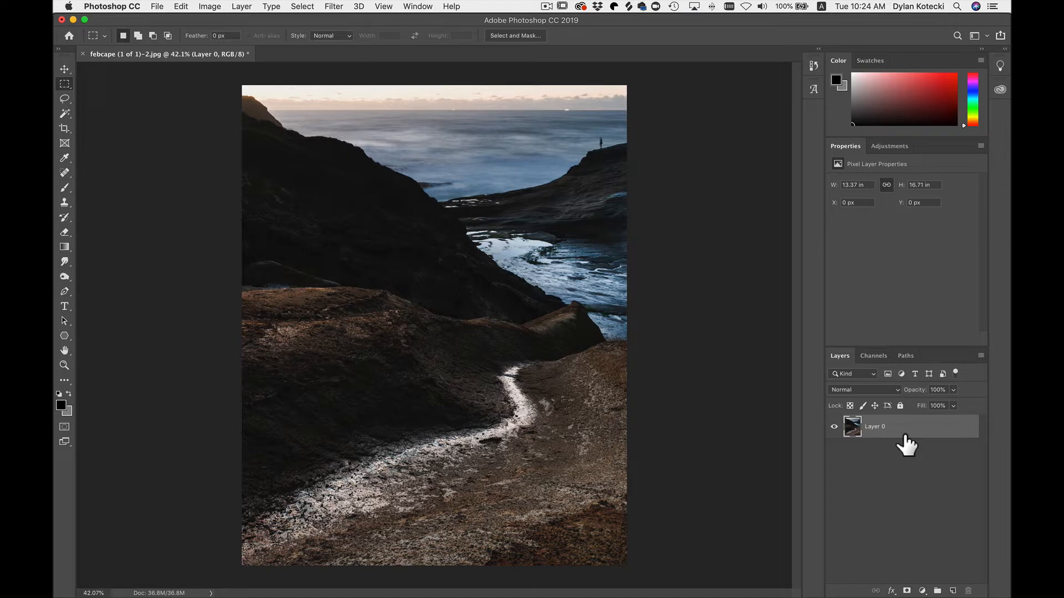
mouse_move(948, 483)
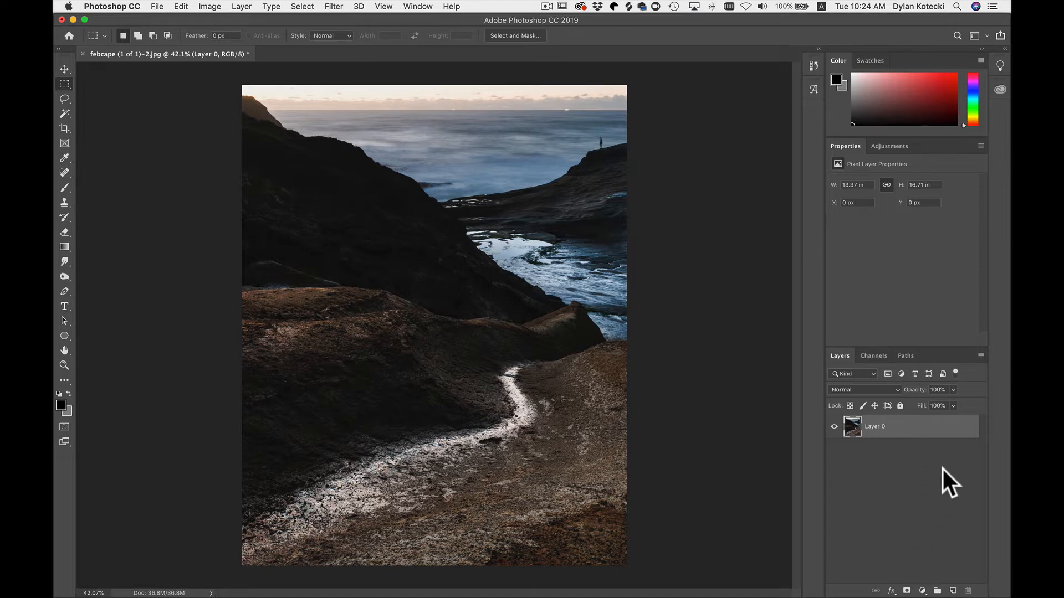
mouse_move(902, 483)
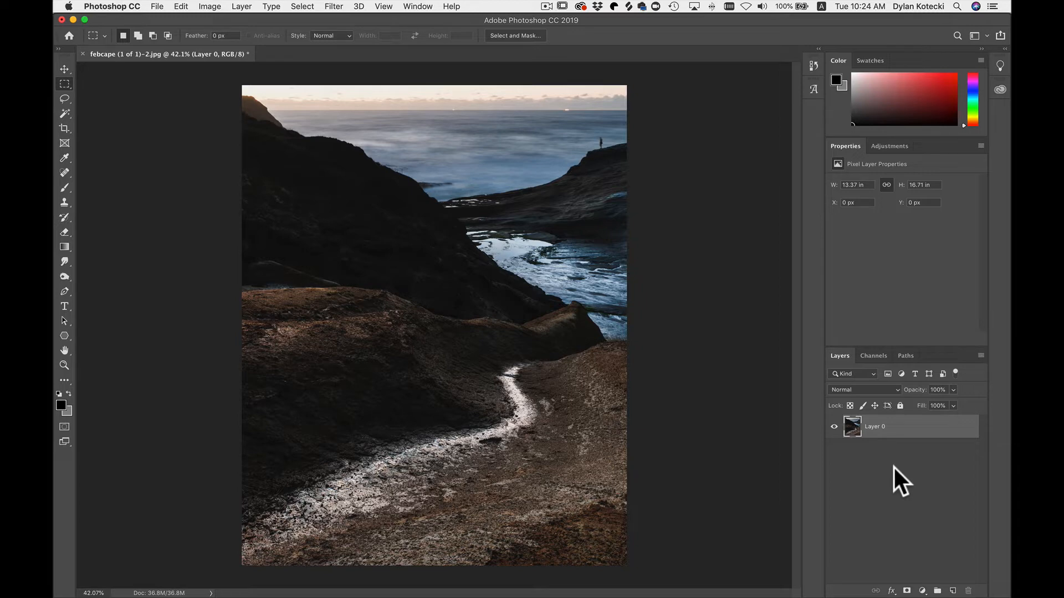
mouse_move(914, 439)
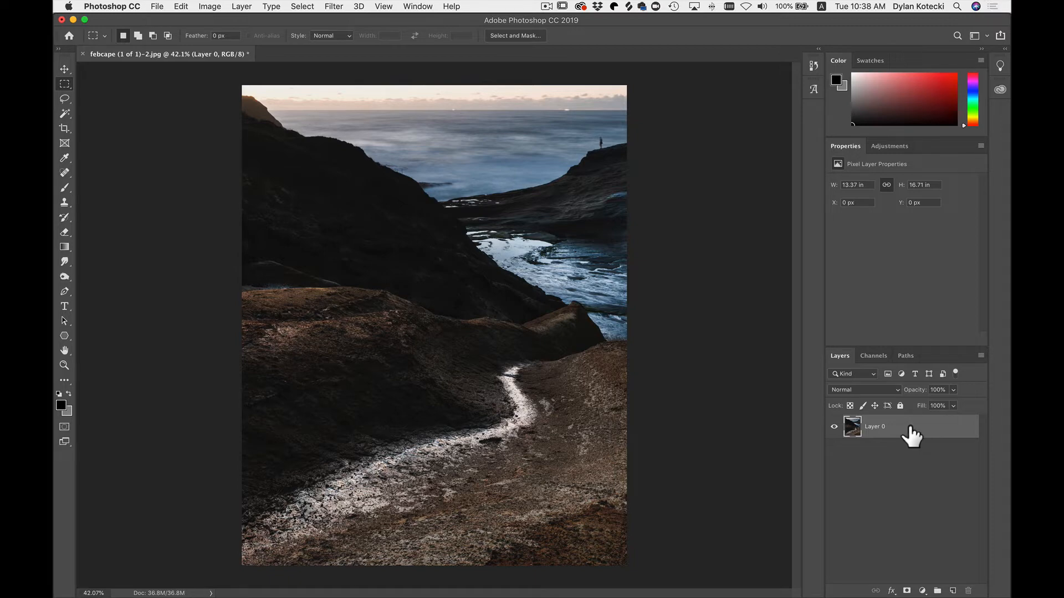
mouse_move(916, 438)
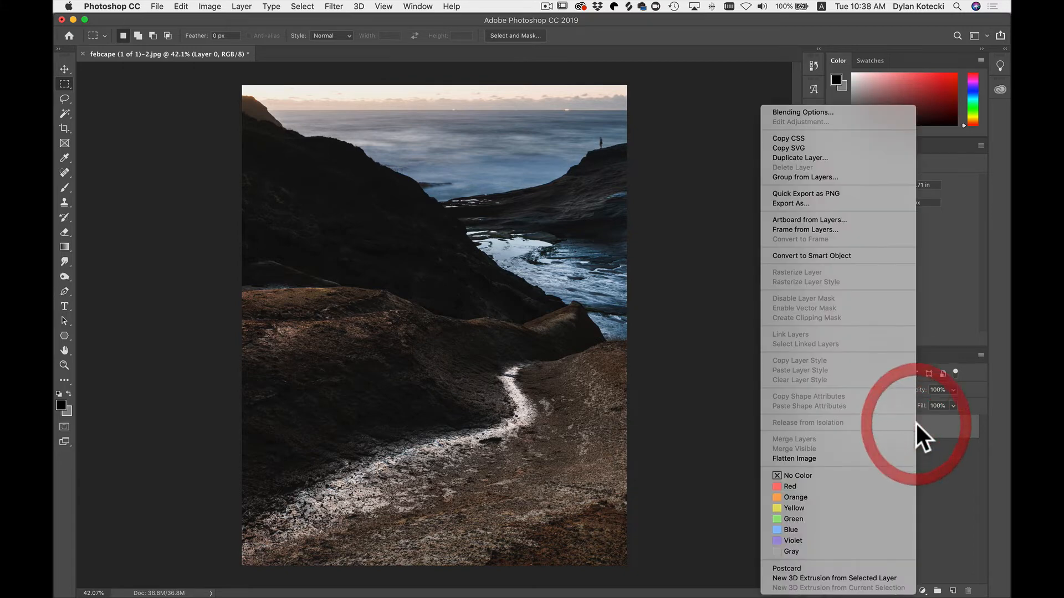
mouse_move(845, 264)
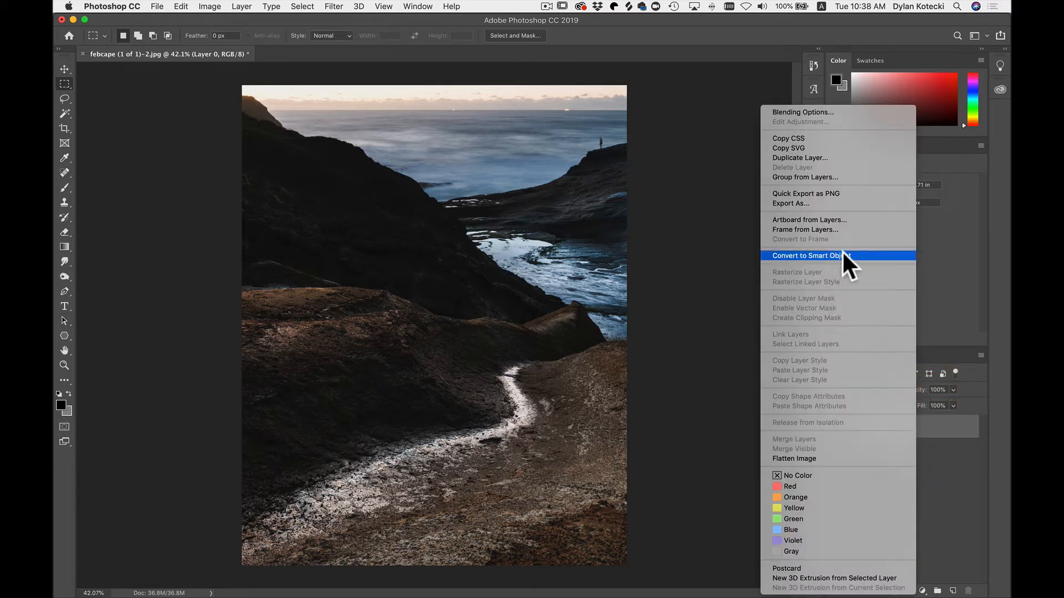
Step: Convert the coastal photo's Layer 0 into an embedded smart object
click(808, 256)
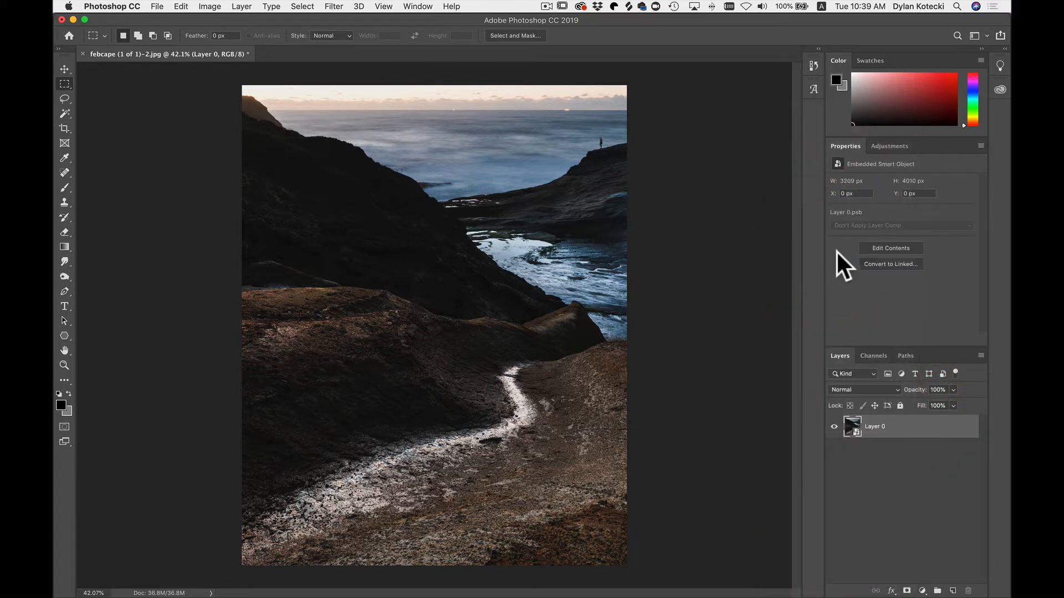
mouse_move(917, 431)
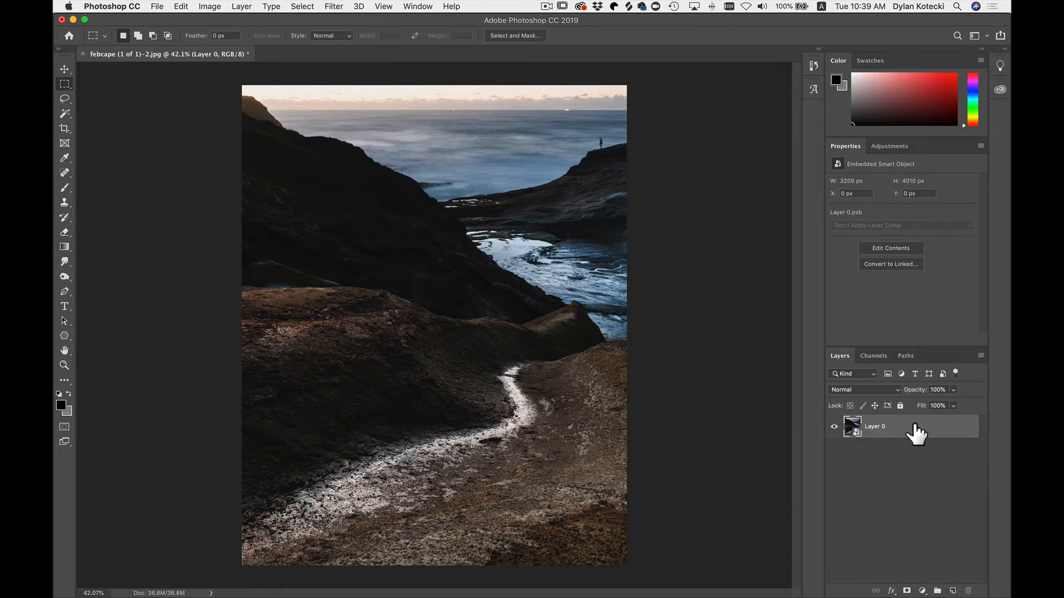
mouse_move(888, 434)
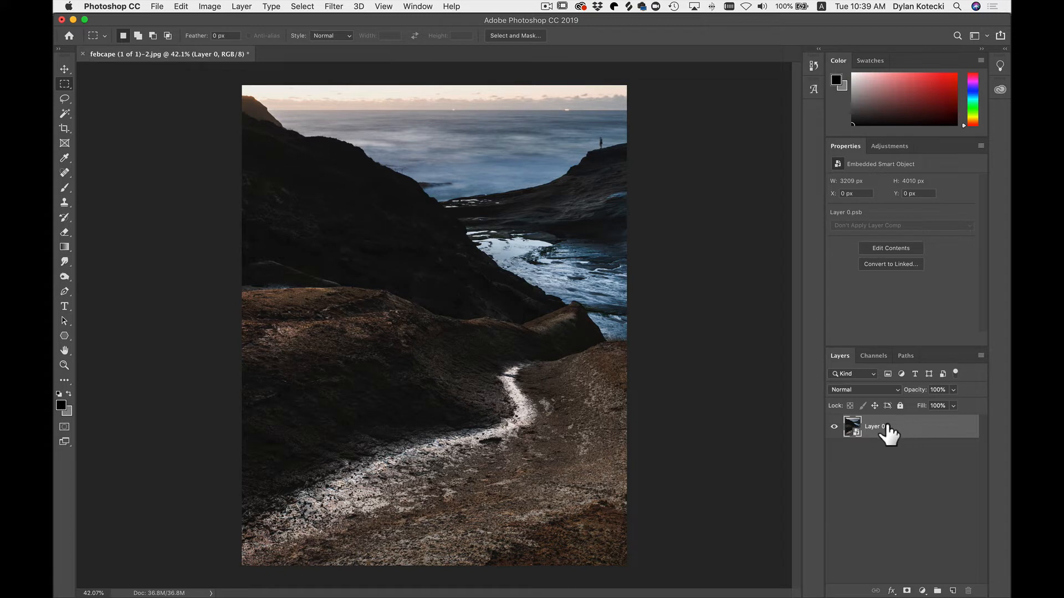
mouse_move(905, 433)
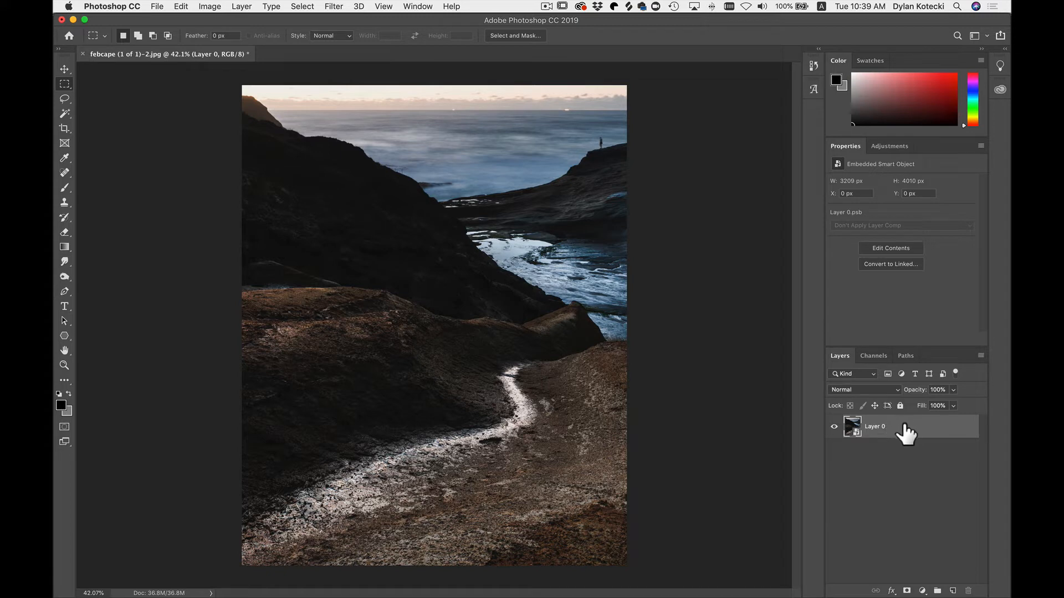
mouse_move(898, 434)
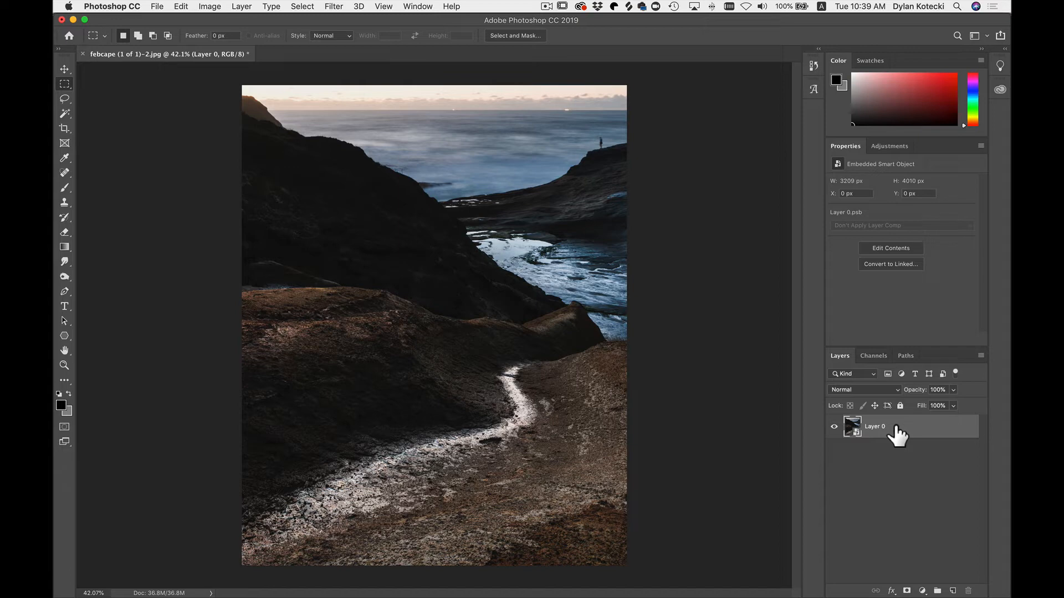
mouse_move(182, 26)
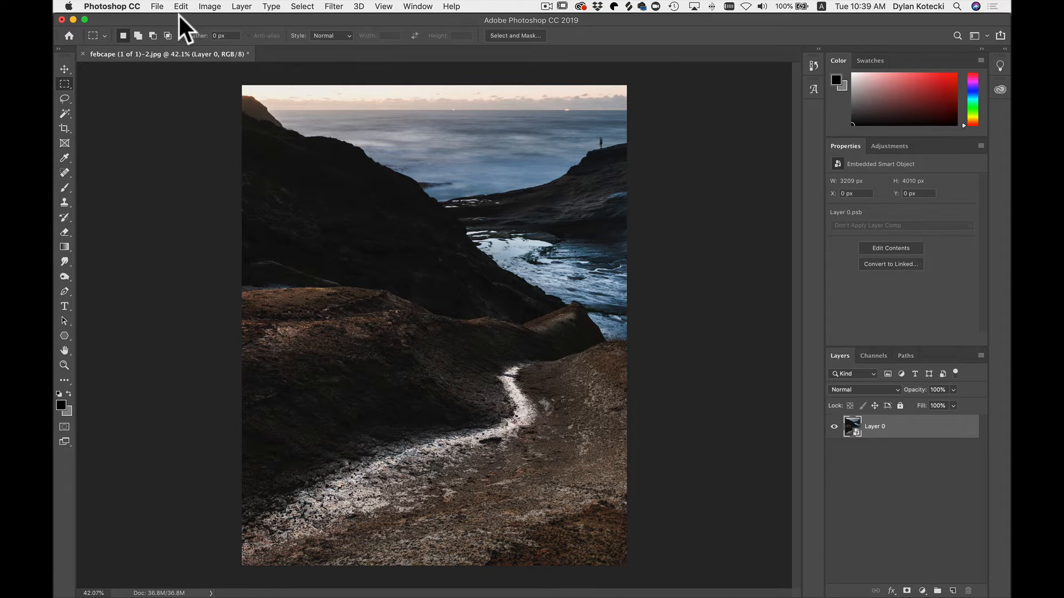
Step: Launch ON1 Effects Standalone 2019 on the smart object layer via the Filter menu
click(156, 7)
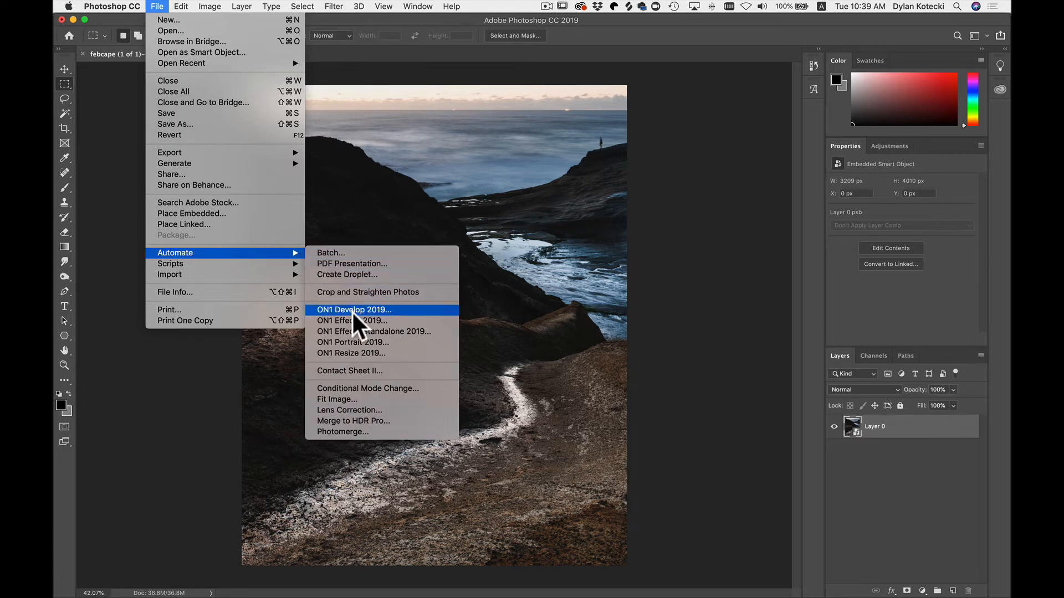
mouse_move(371, 332)
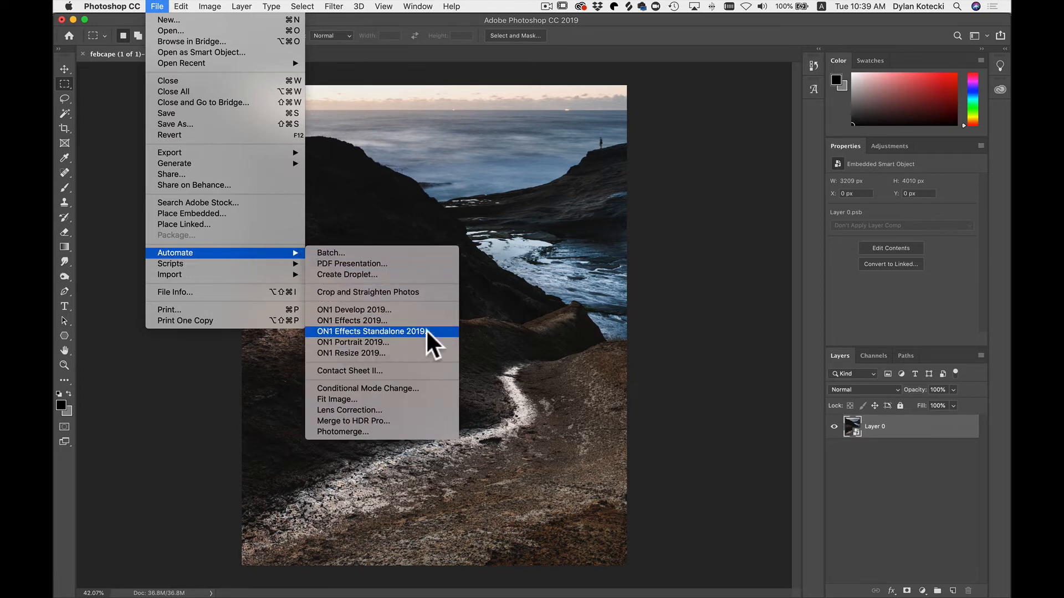
mouse_move(667, 247)
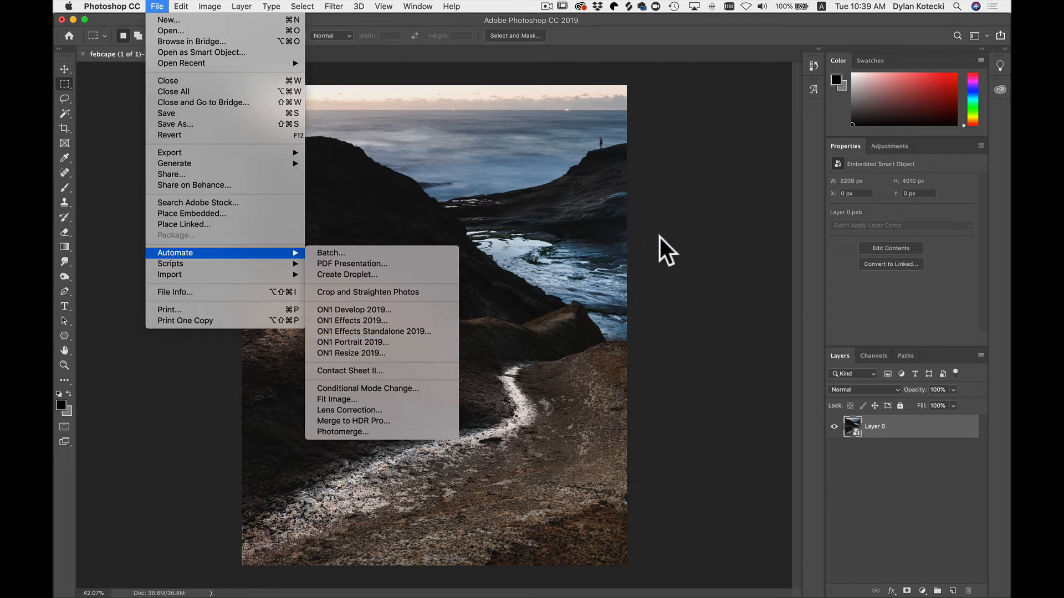
click(332, 7)
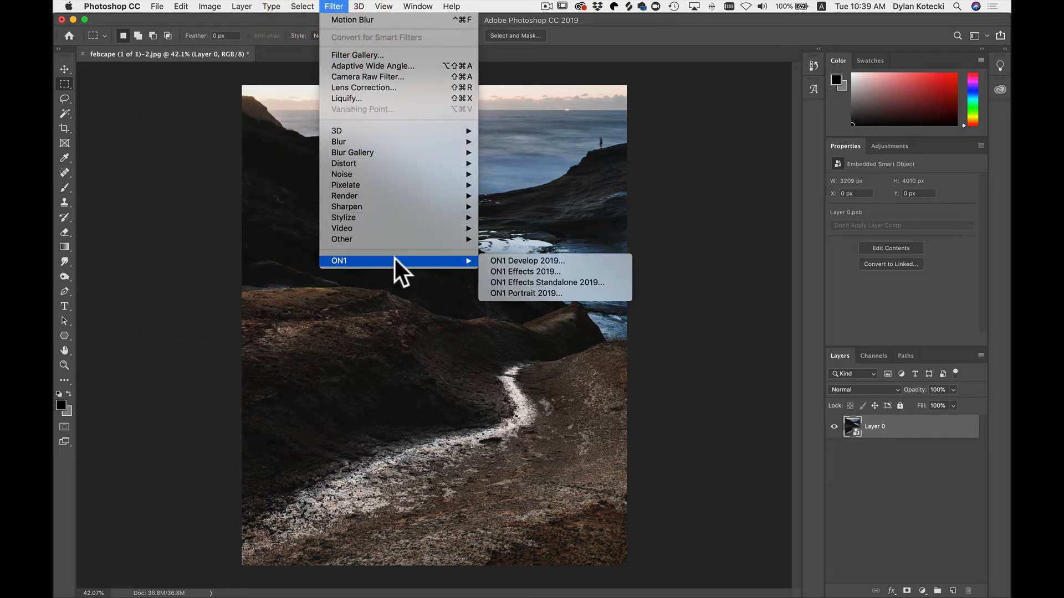
mouse_move(539, 285)
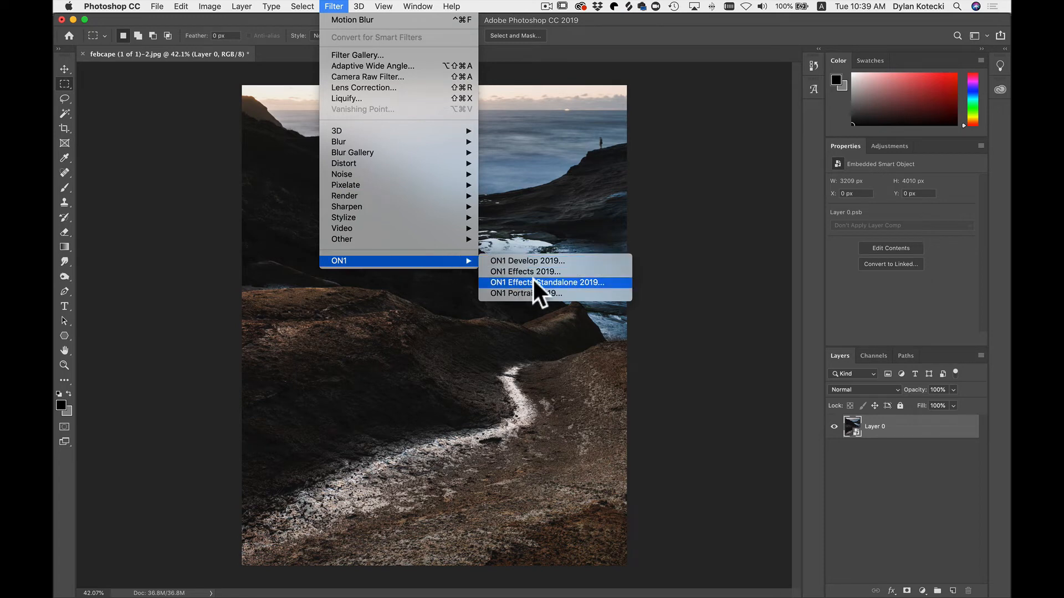
mouse_move(560, 295)
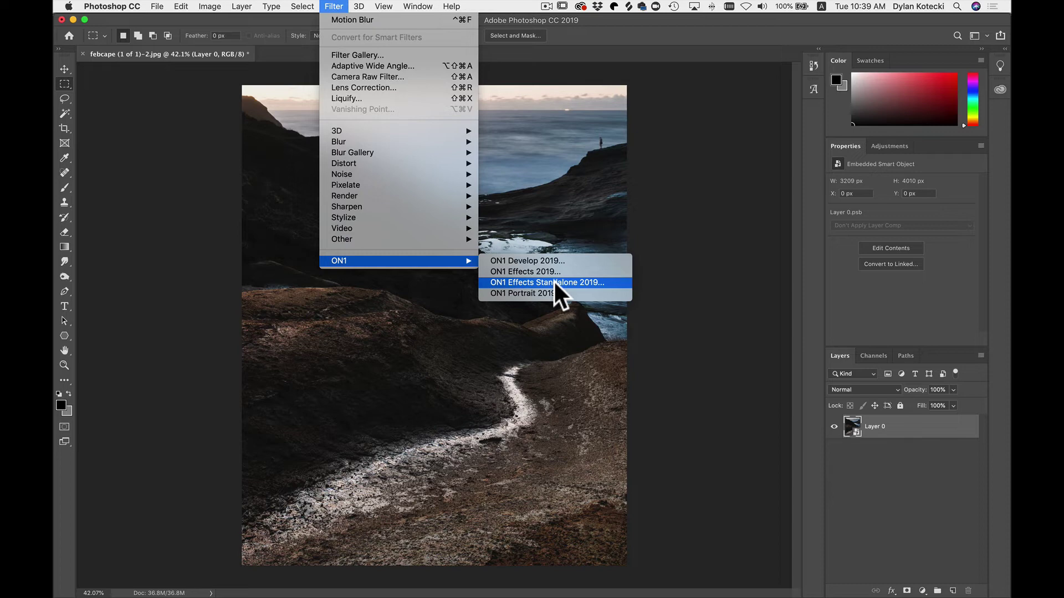
click(546, 283)
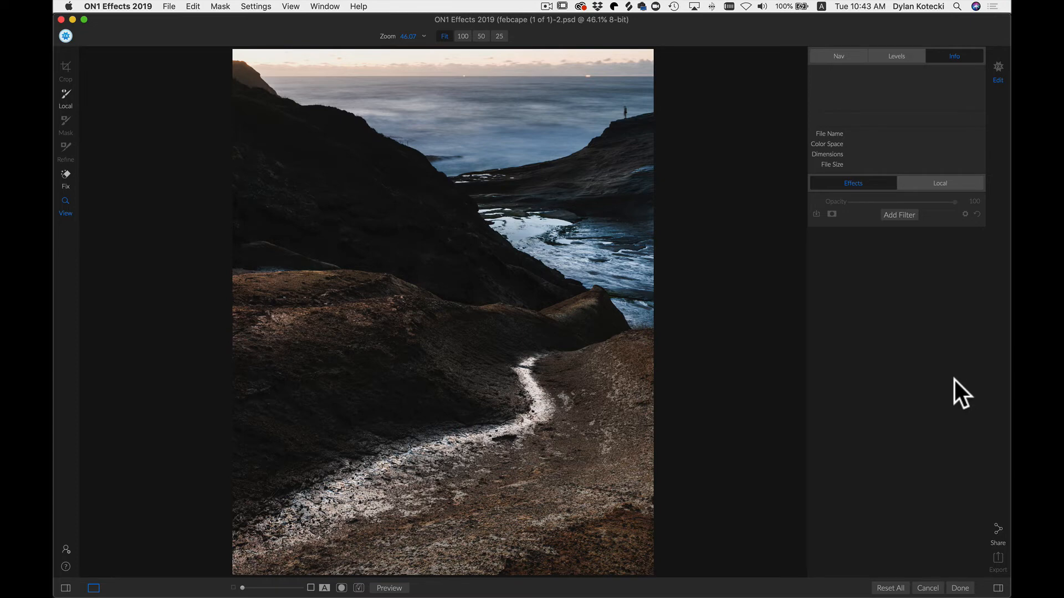
Step: Add the Dynamic Contrast filter from the Filters browser and move to local adjustments
click(899, 214)
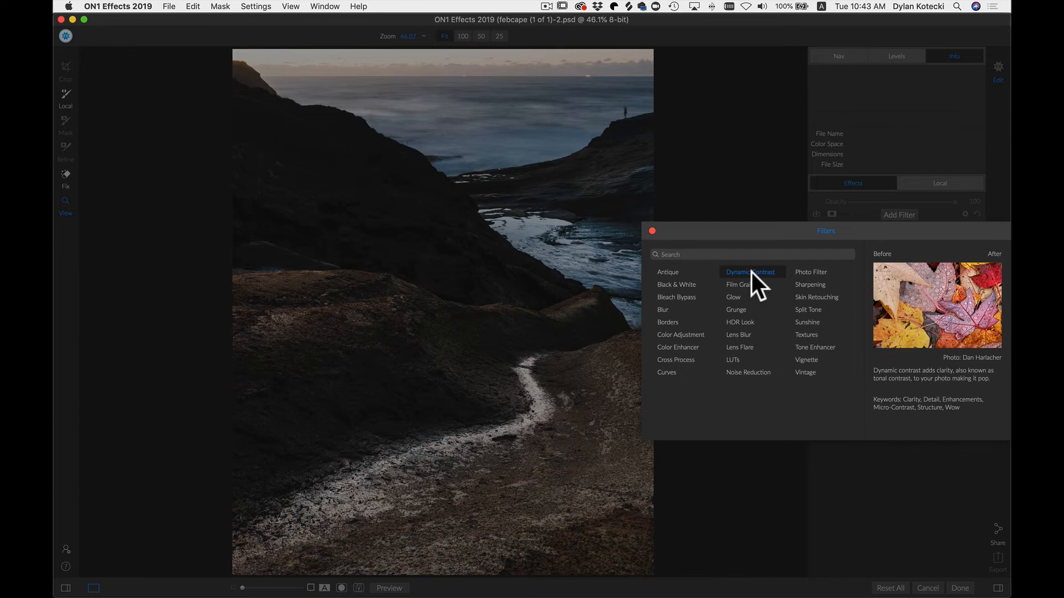
click(750, 273)
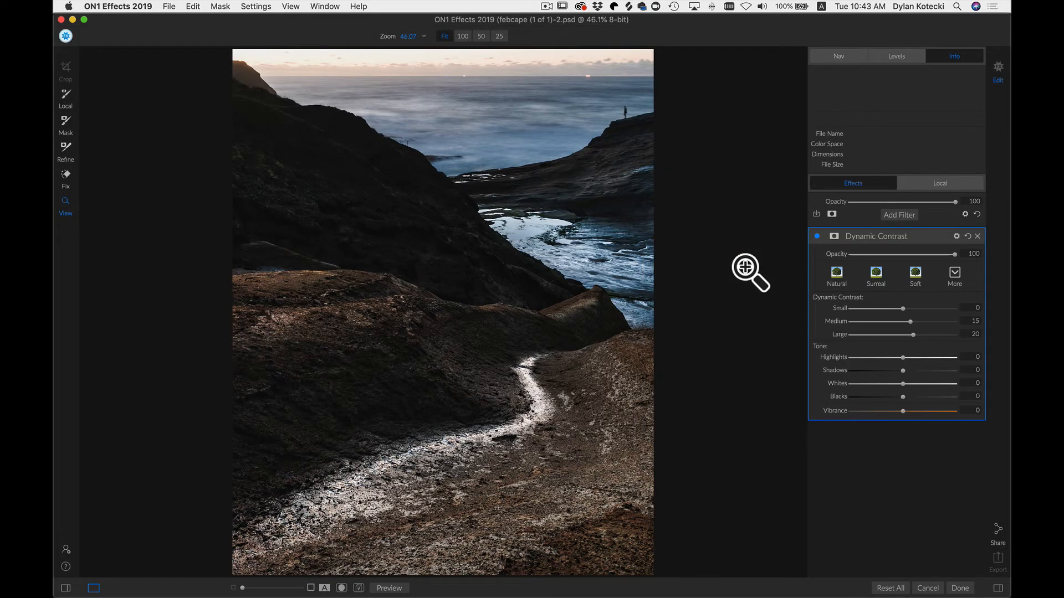
click(940, 183)
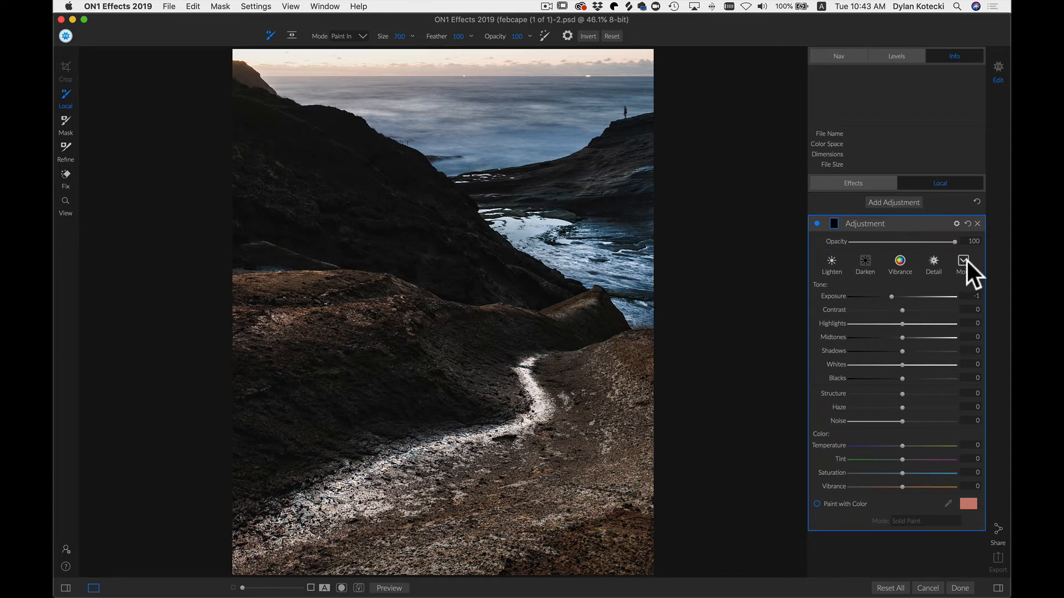
Step: Apply the shadow-lifting preset (Shadows 50, Contrast 10) to the local adjustment at 45 opacity
click(963, 265)
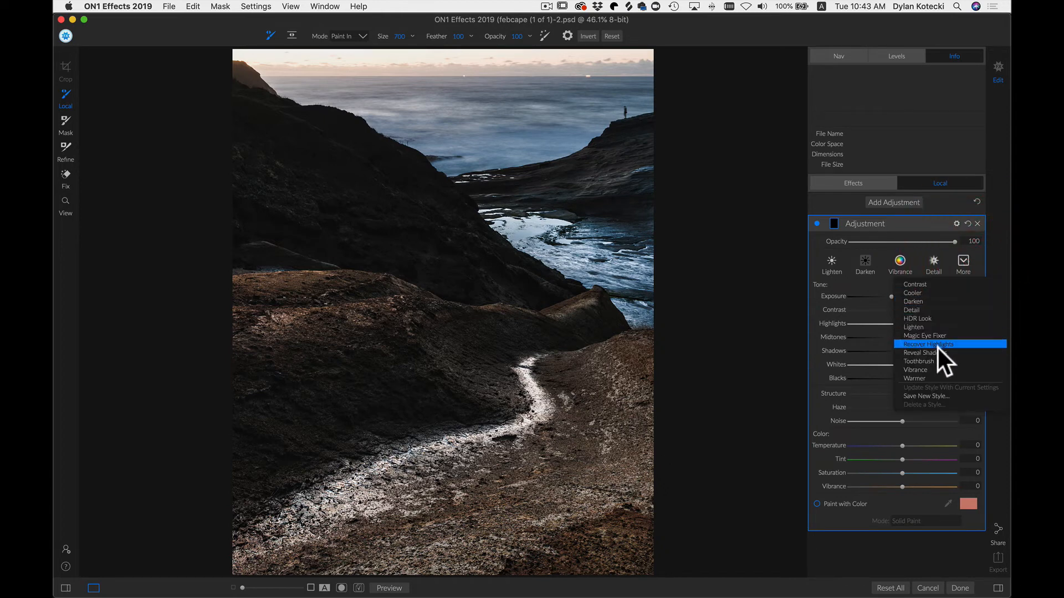
click(927, 344)
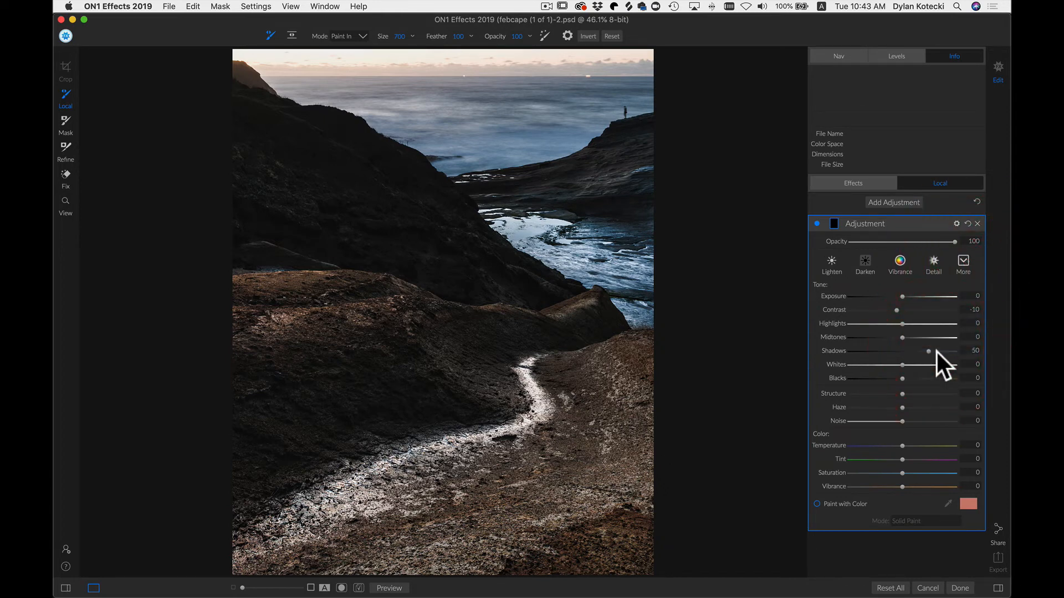
click(497, 282)
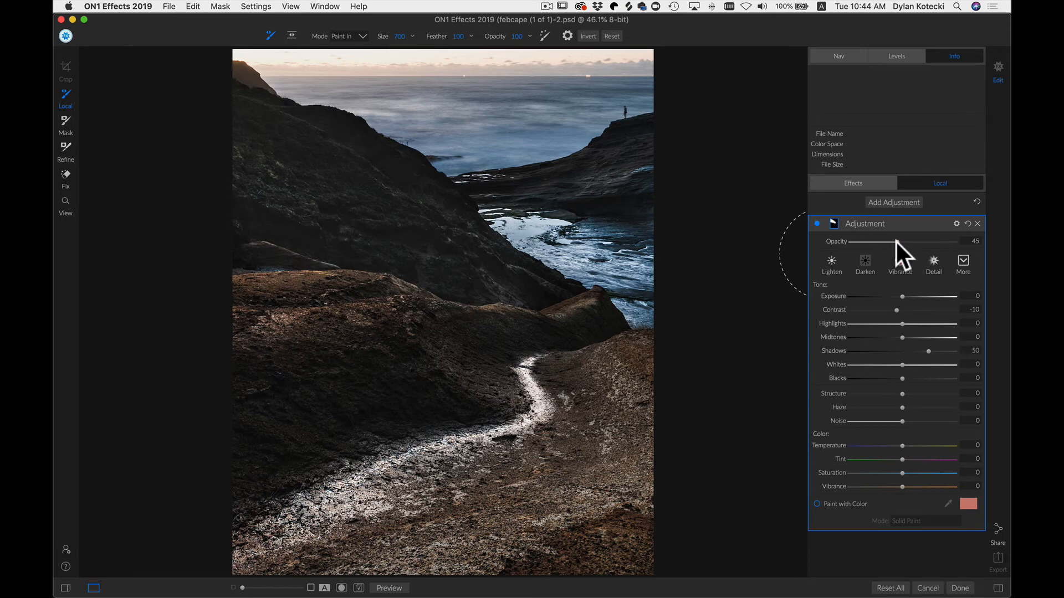
mouse_move(902, 244)
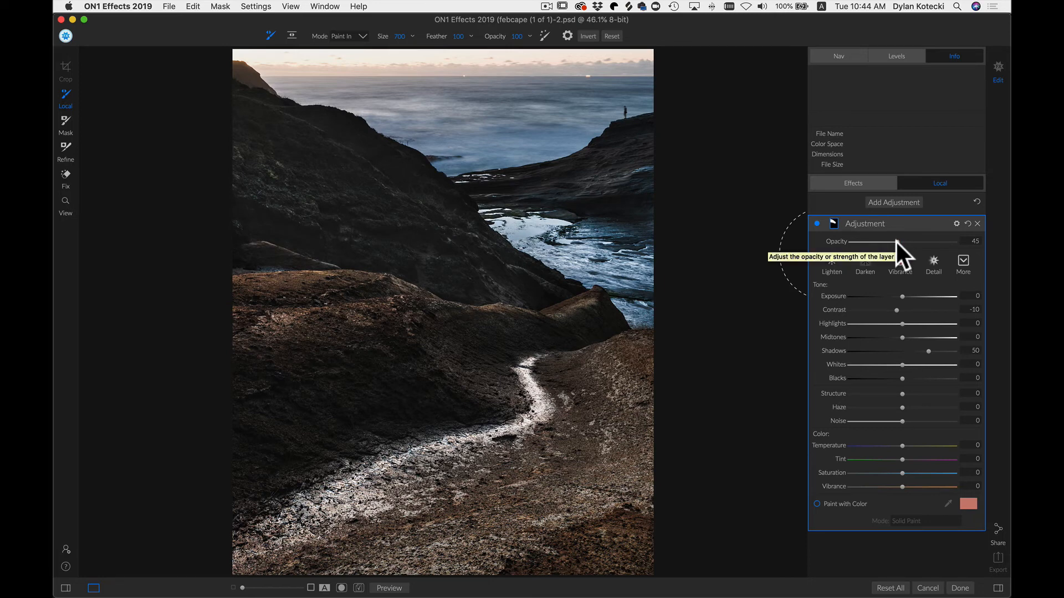
mouse_move(963, 588)
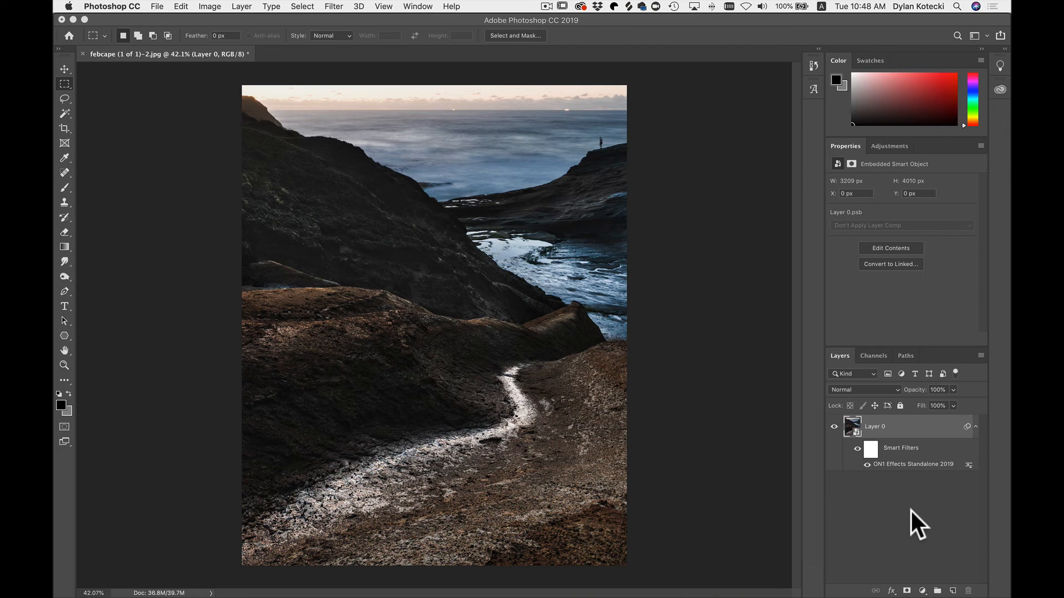
mouse_move(880, 519)
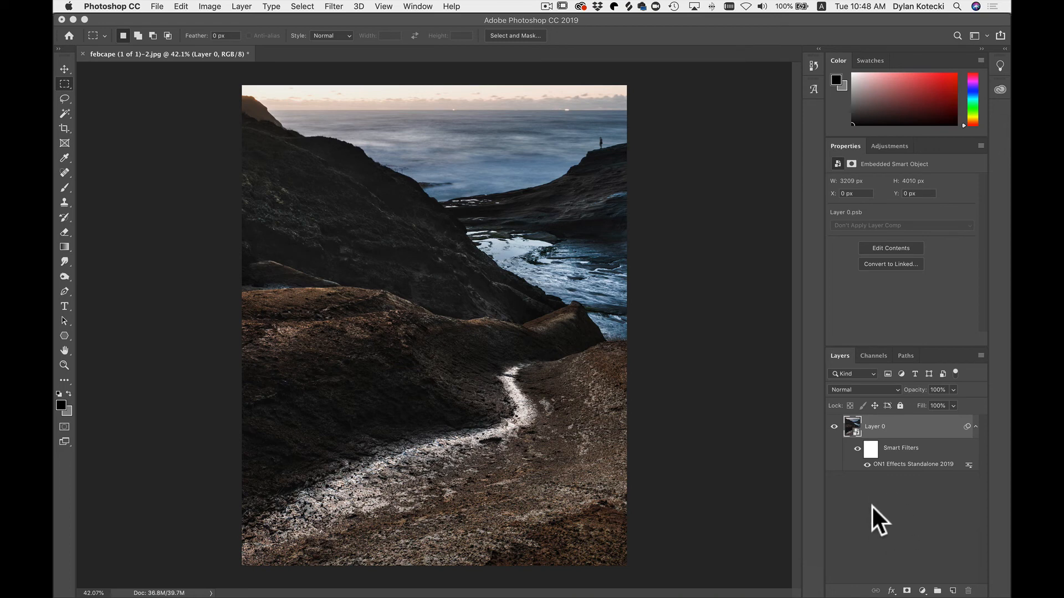
mouse_move(902, 468)
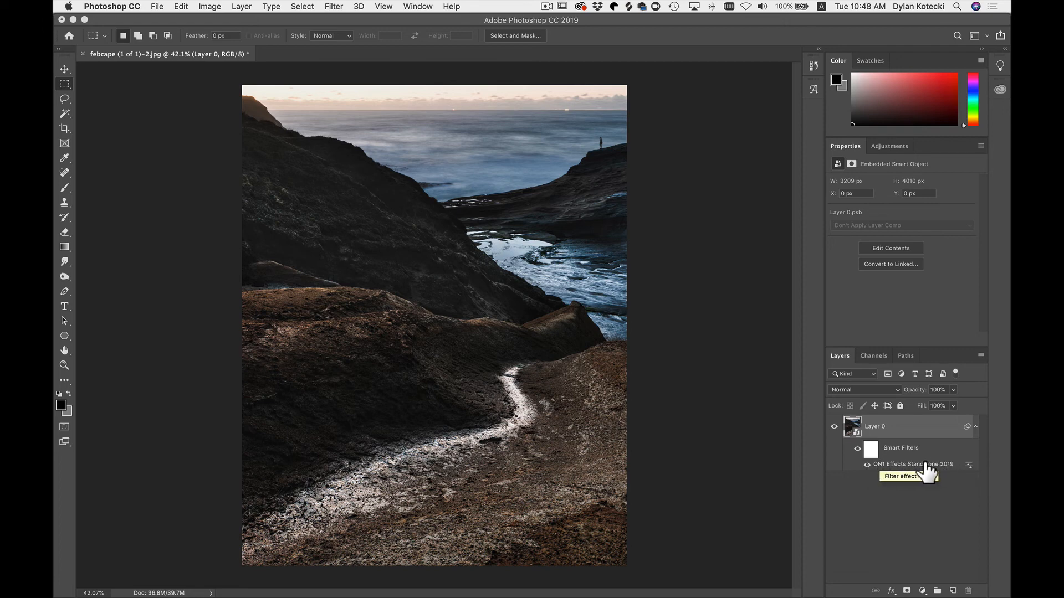
mouse_move(918, 472)
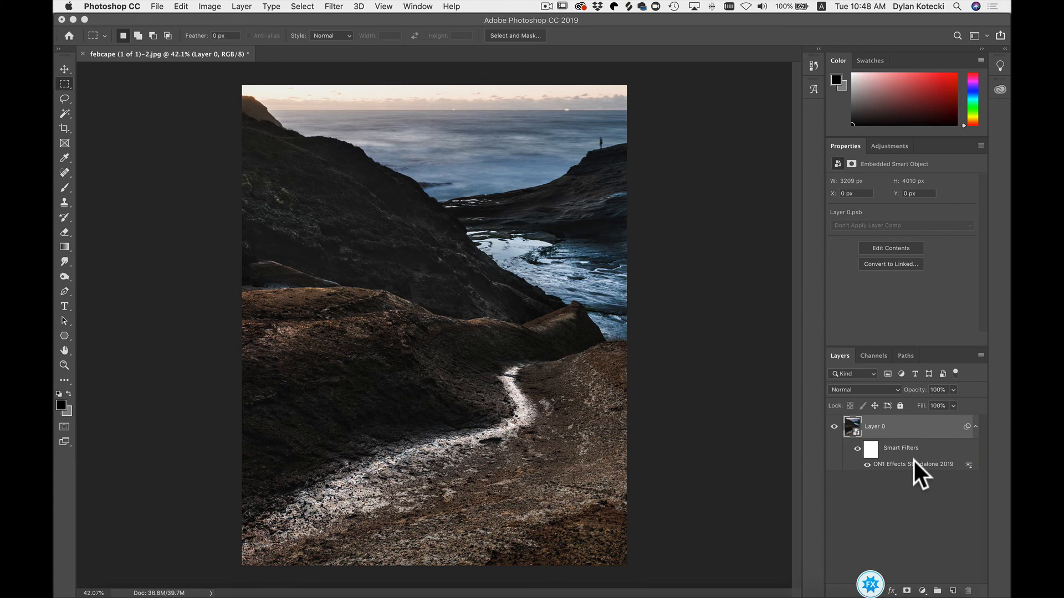
Step: Reopen the ON1 Effects smart filter with Dynamic Contrast Medium 15, Large 20 for editing
double_click(912, 464)
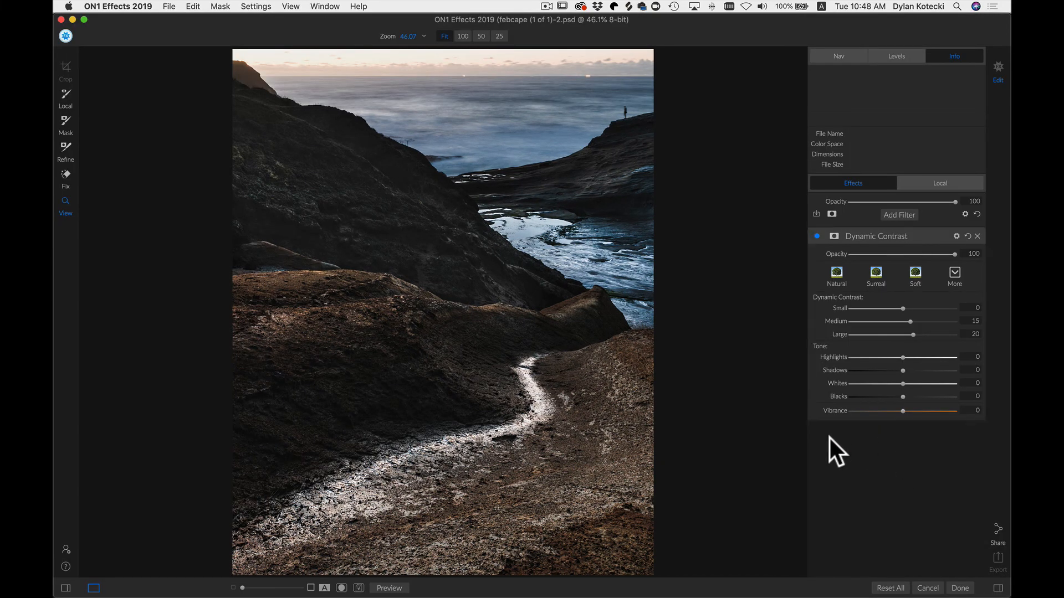
mouse_move(843, 281)
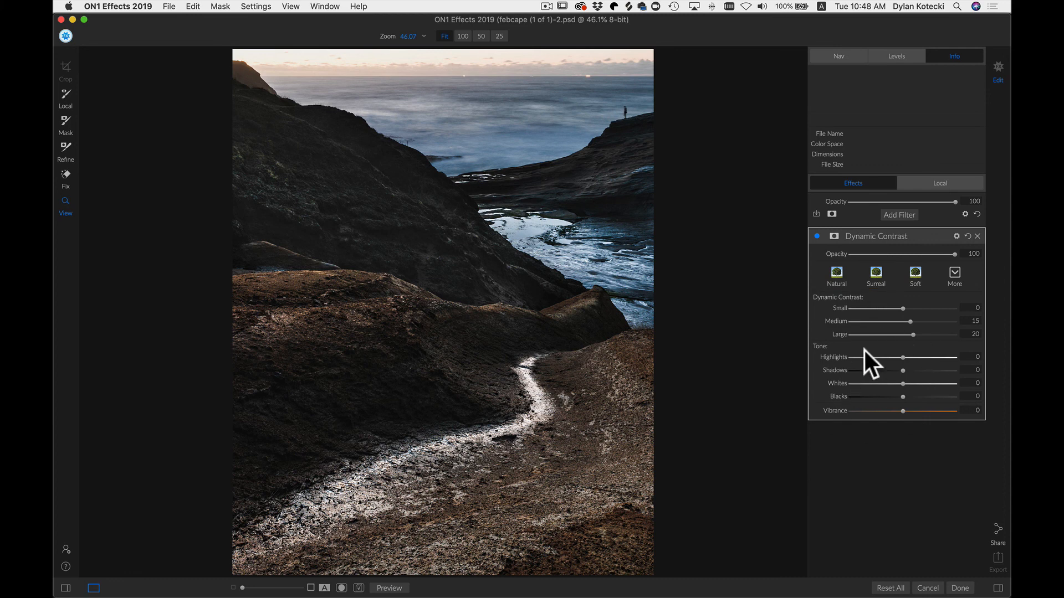
mouse_move(886, 495)
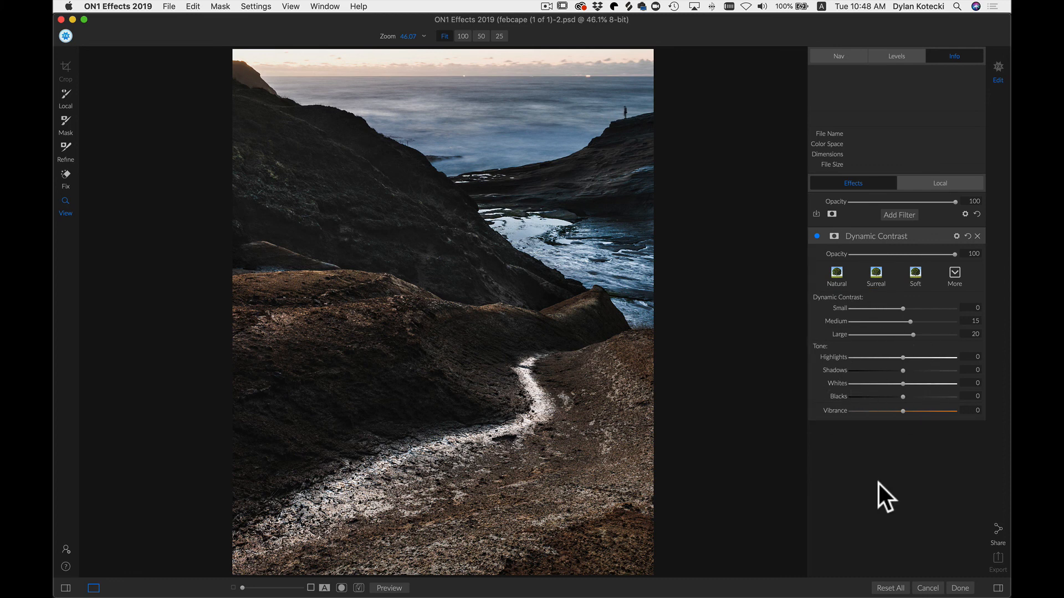